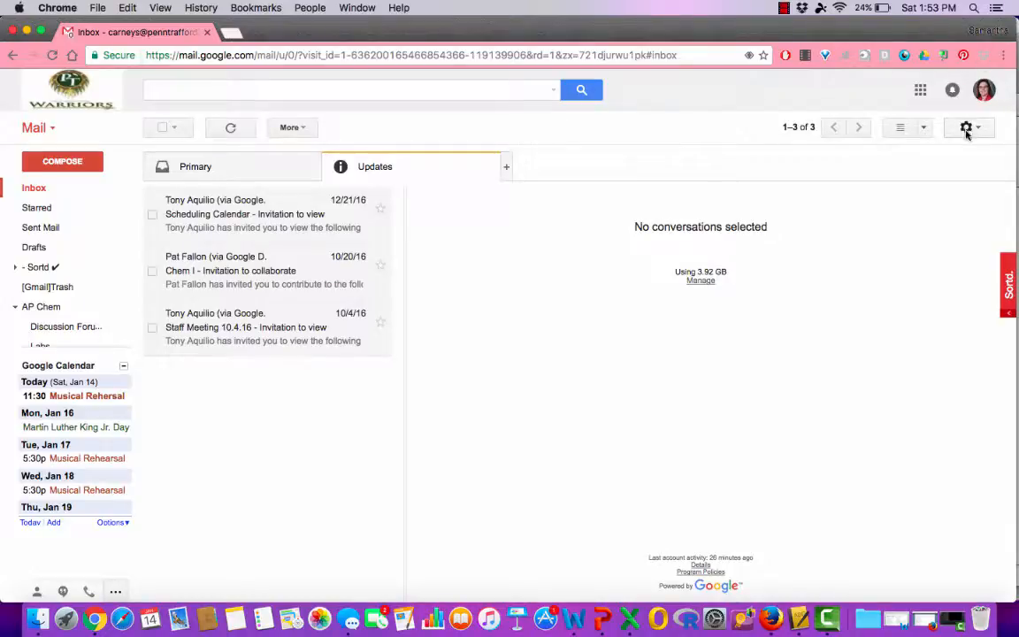
- Open Gmail's full Settings page from the gear menu in the inbox
{"action": "left_click", "coordinate": [967, 126]}
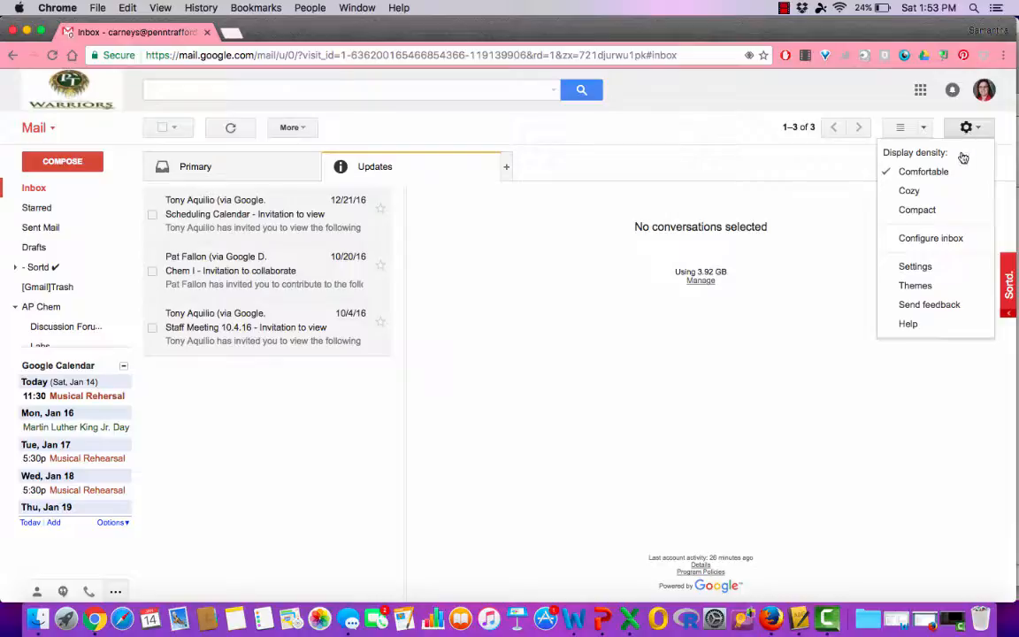
{"action": "left_click", "coordinate": [915, 266]}
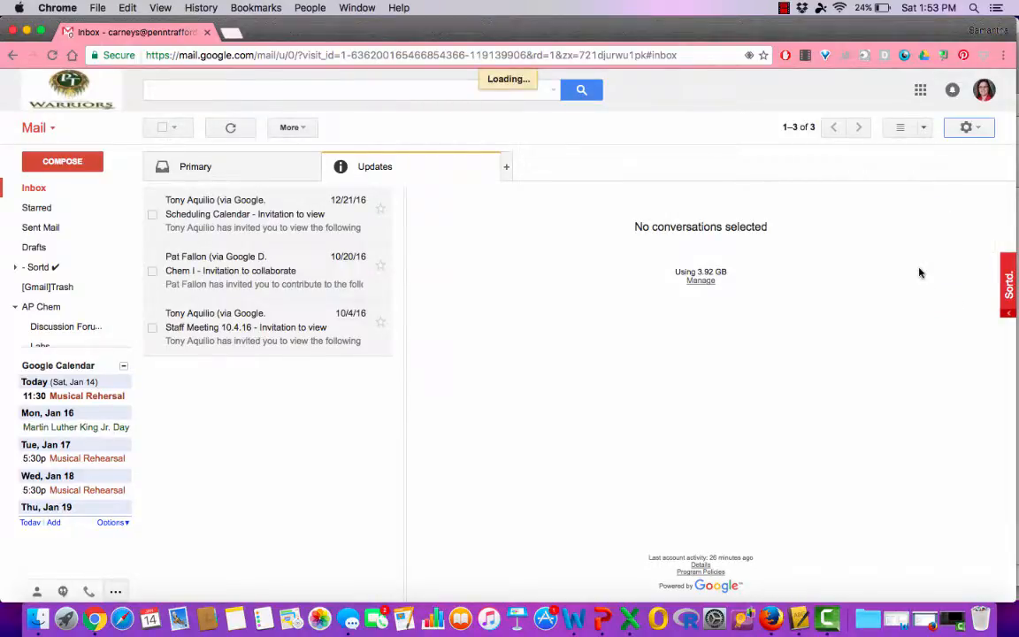
- Switch to the Labs tab to view enabled and available experimental features
{"action": "left_click", "coordinate": [967, 126]}
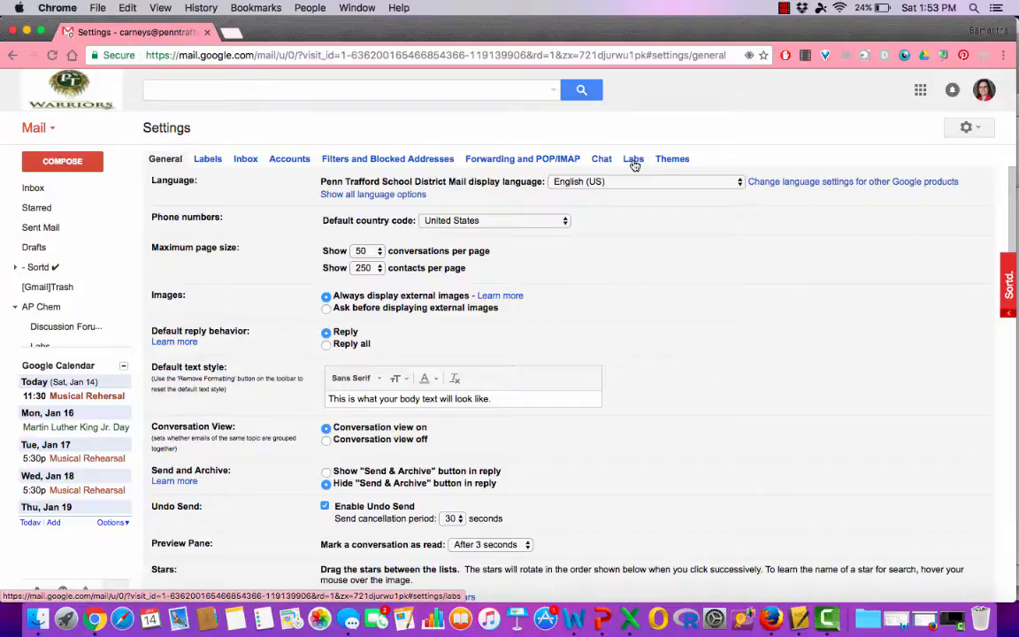
{"action": "left_click", "coordinate": [634, 158]}
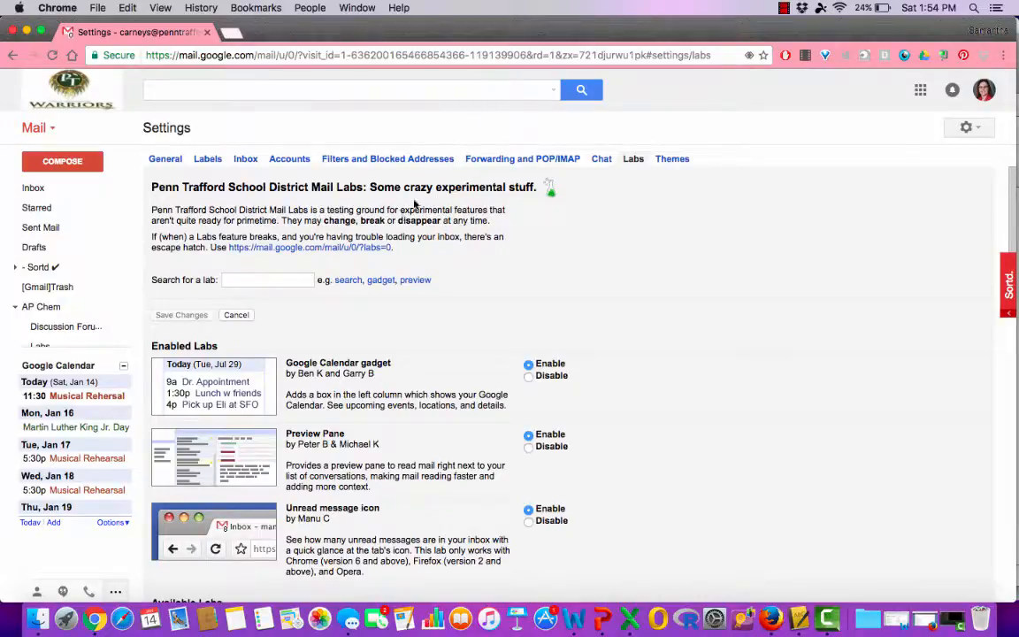
{"action": "mouse_move", "coordinate": [484, 246]}
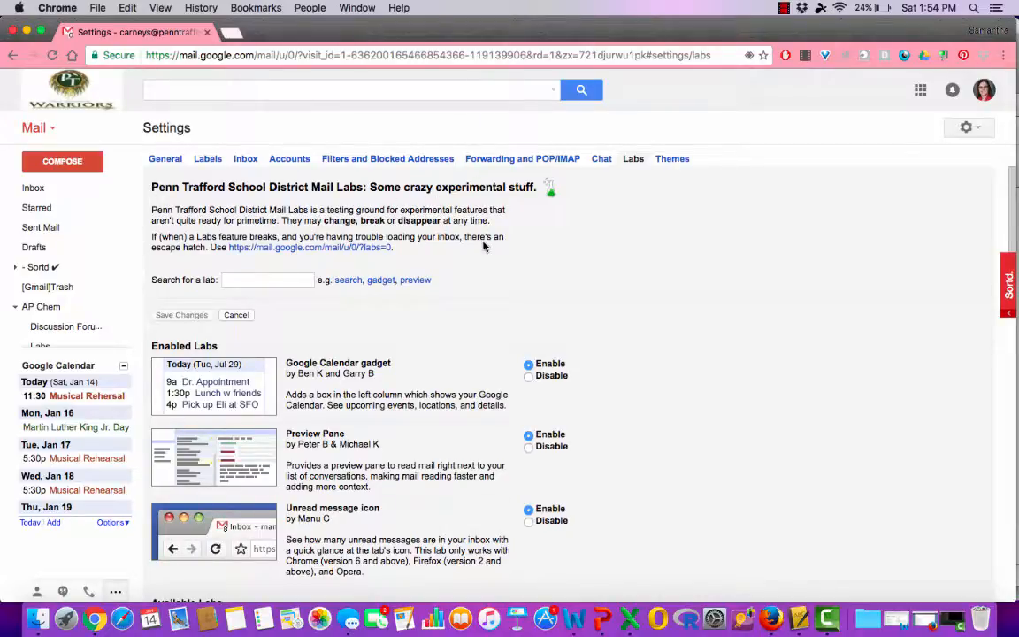
{"action": "mouse_move", "coordinate": [626, 434]}
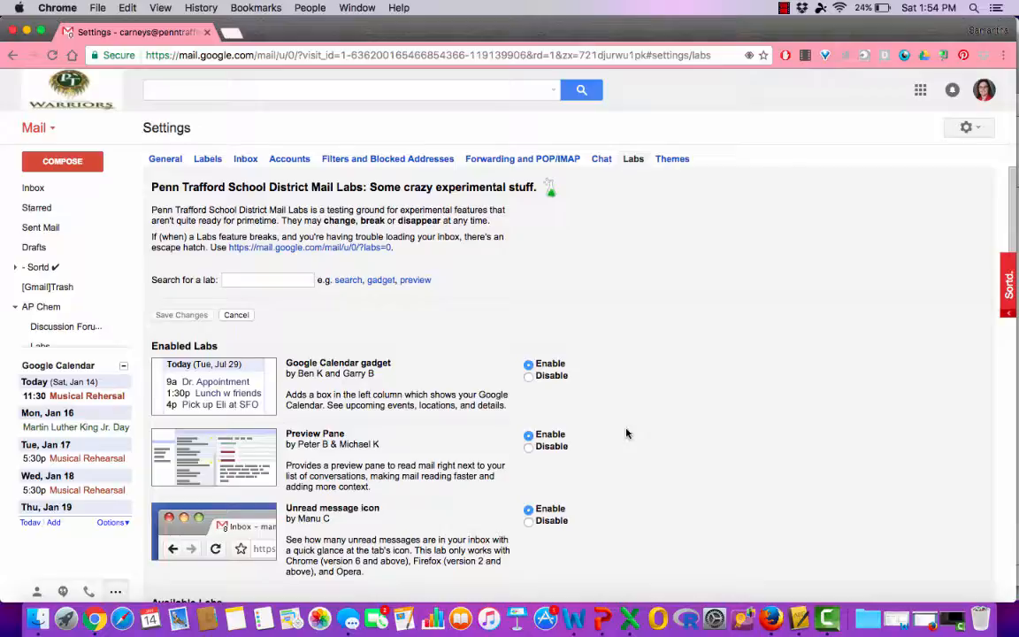
{"action": "mouse_move", "coordinate": [628, 455]}
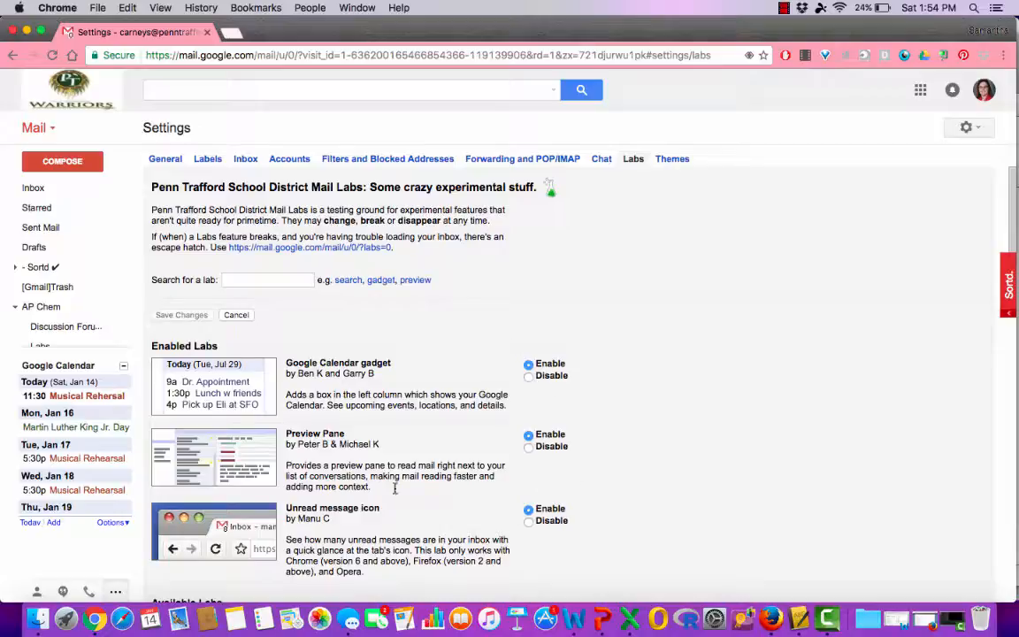
{"action": "scroll", "scroll_direction": "down", "scroll_amount": 3}
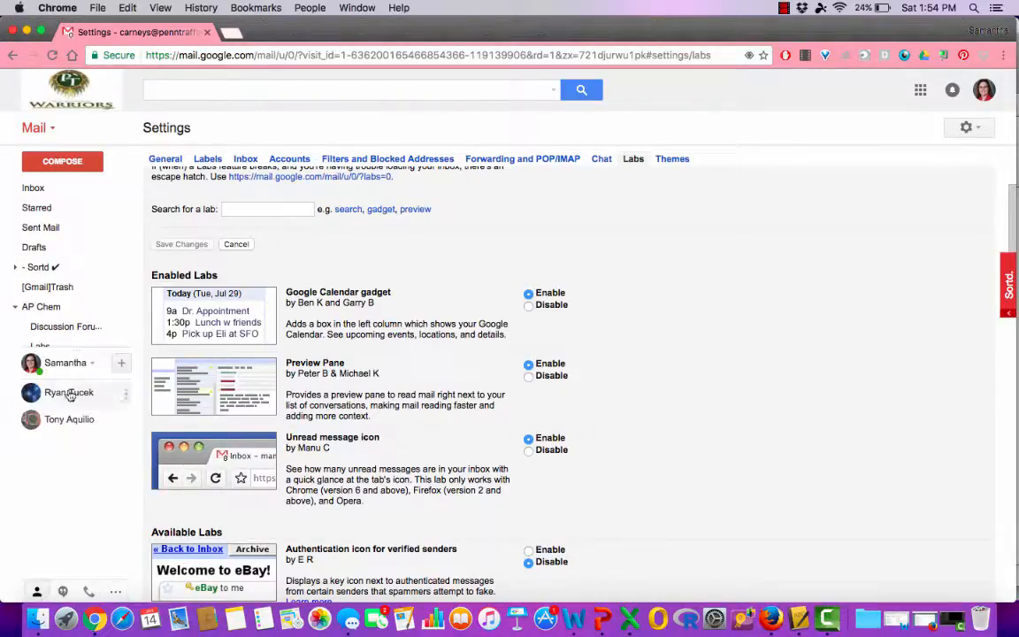
{"action": "mouse_move", "coordinate": [88, 514]}
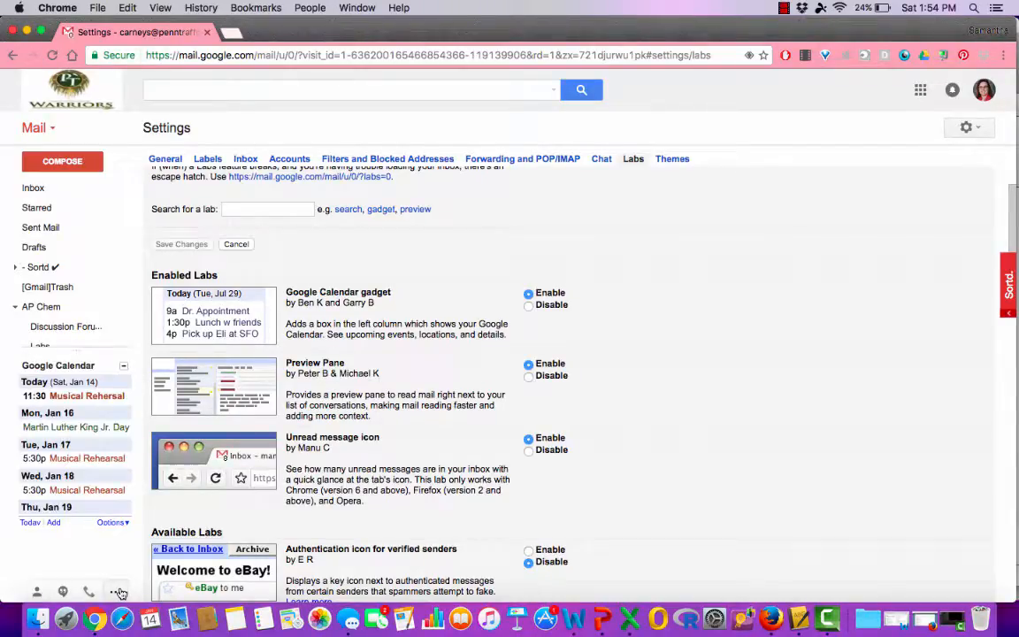
{"action": "mouse_move", "coordinate": [248, 307]}
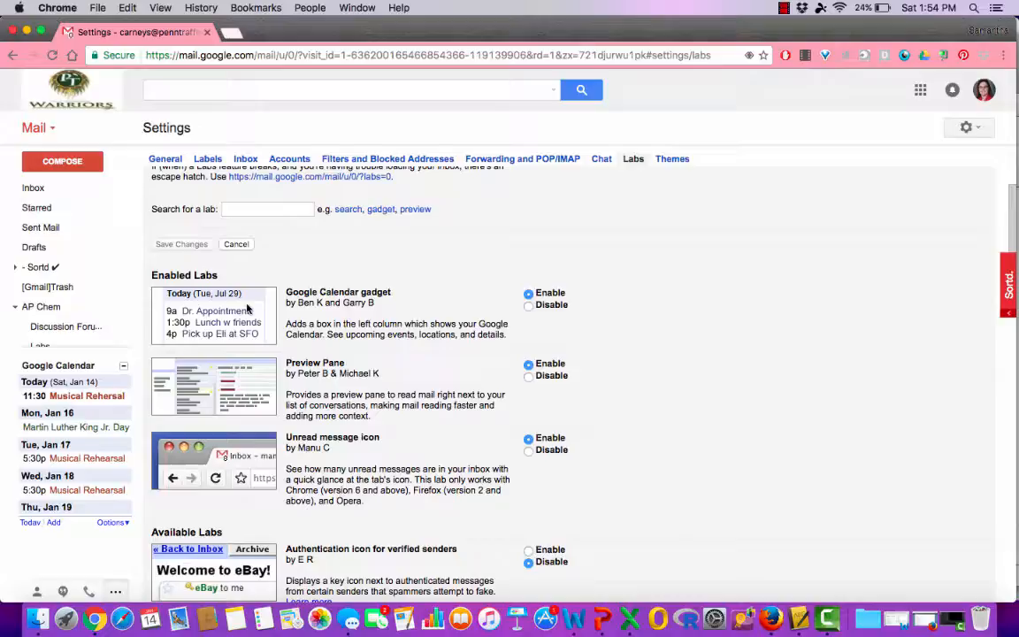
{"action": "mouse_move", "coordinate": [592, 366]}
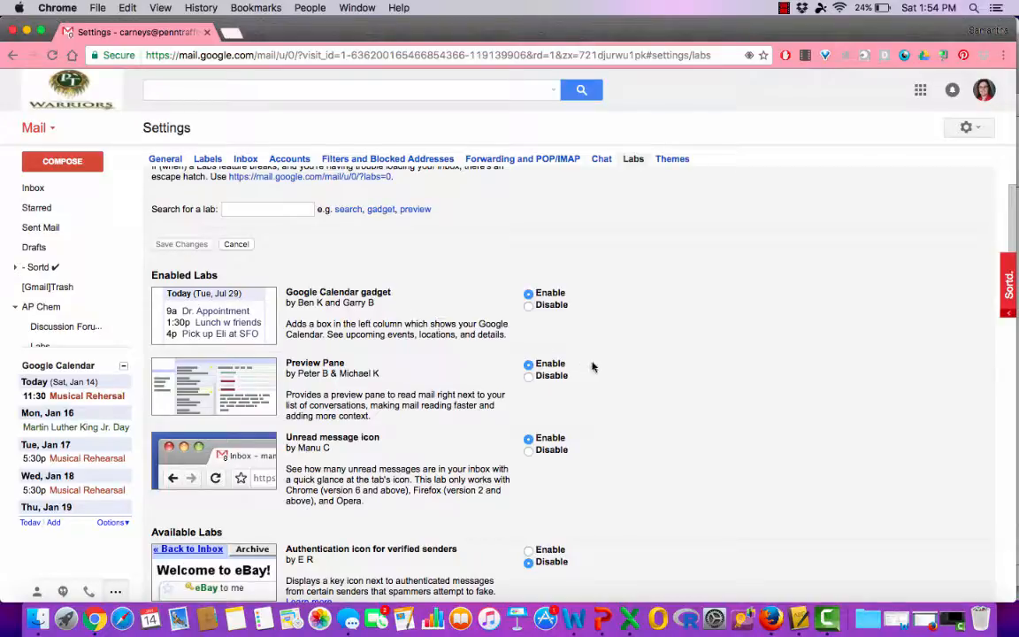
{"action": "mouse_move", "coordinate": [374, 388]}
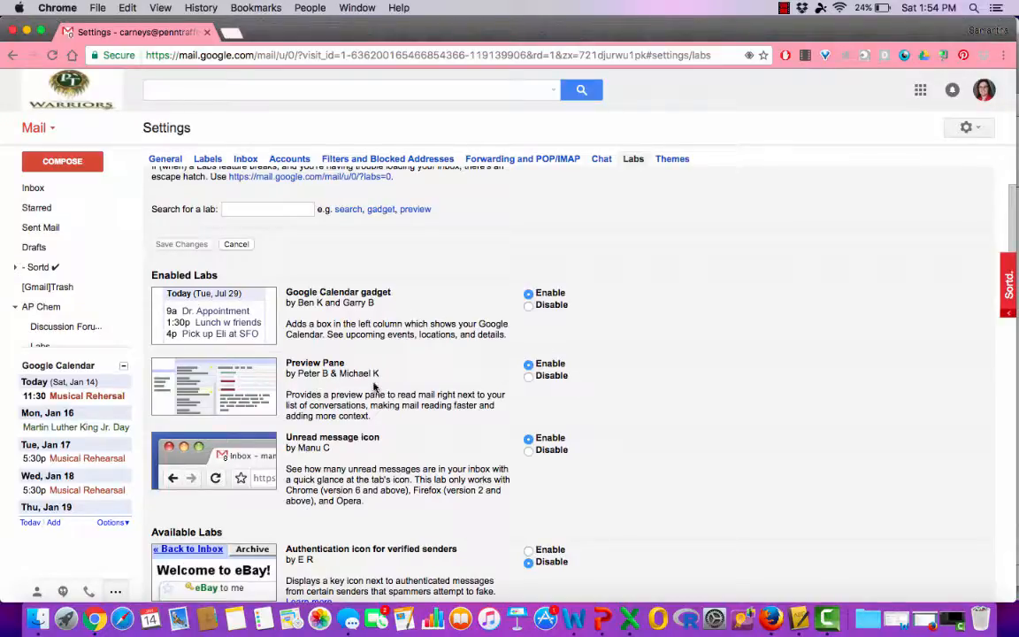
{"action": "mouse_move", "coordinate": [195, 372]}
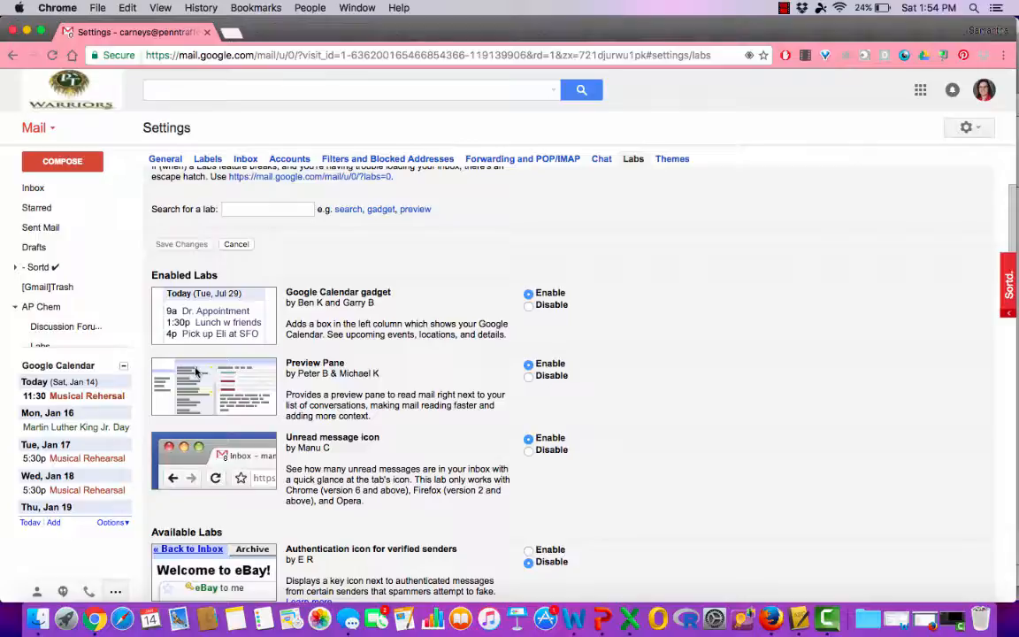
{"action": "mouse_move", "coordinate": [249, 363]}
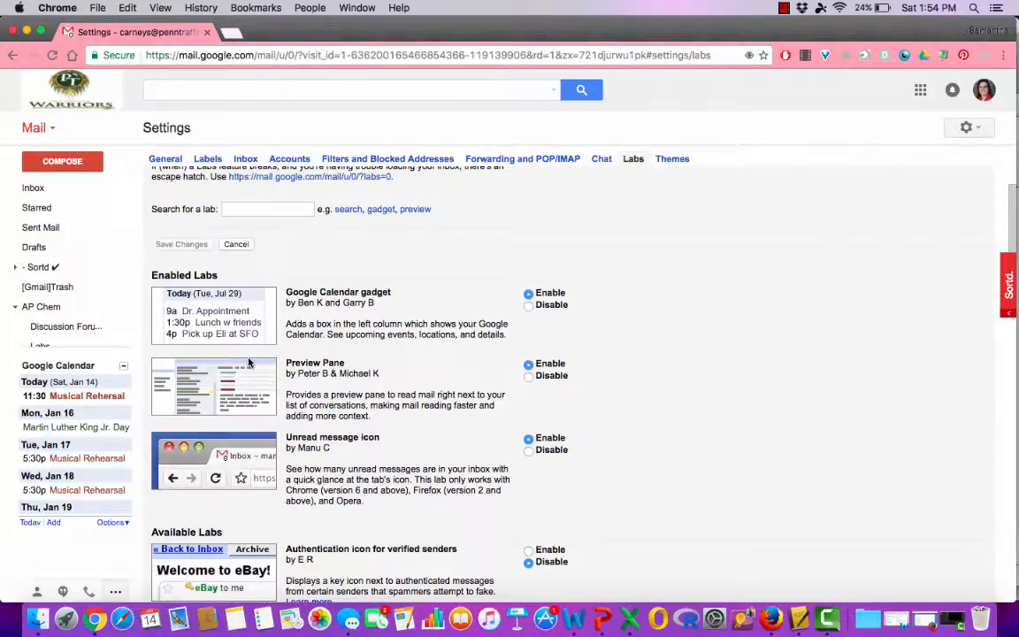
{"action": "mouse_move", "coordinate": [336, 418]}
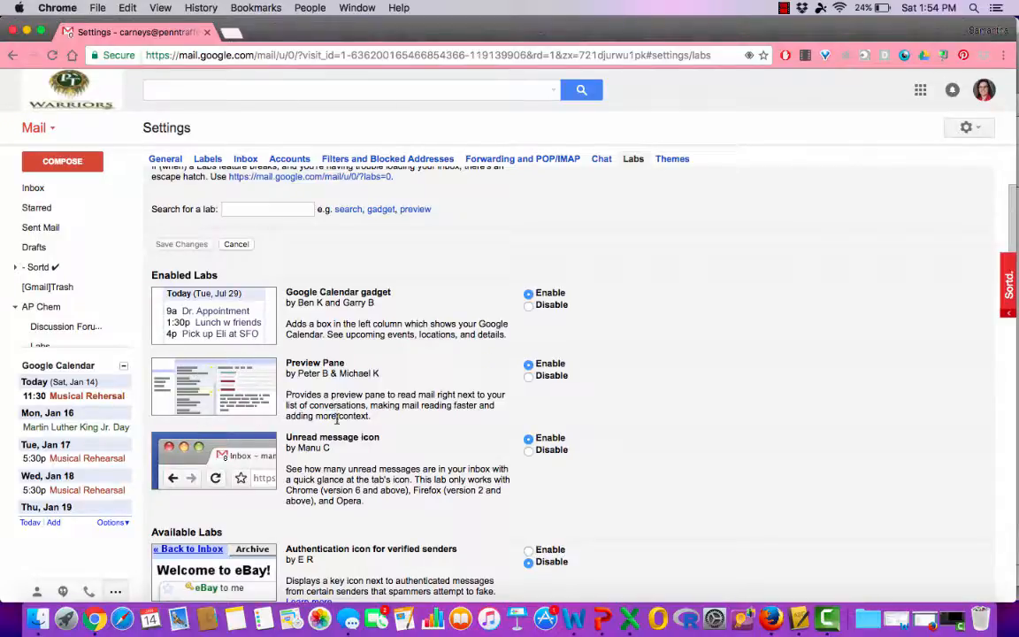
{"action": "mouse_move", "coordinate": [461, 397]}
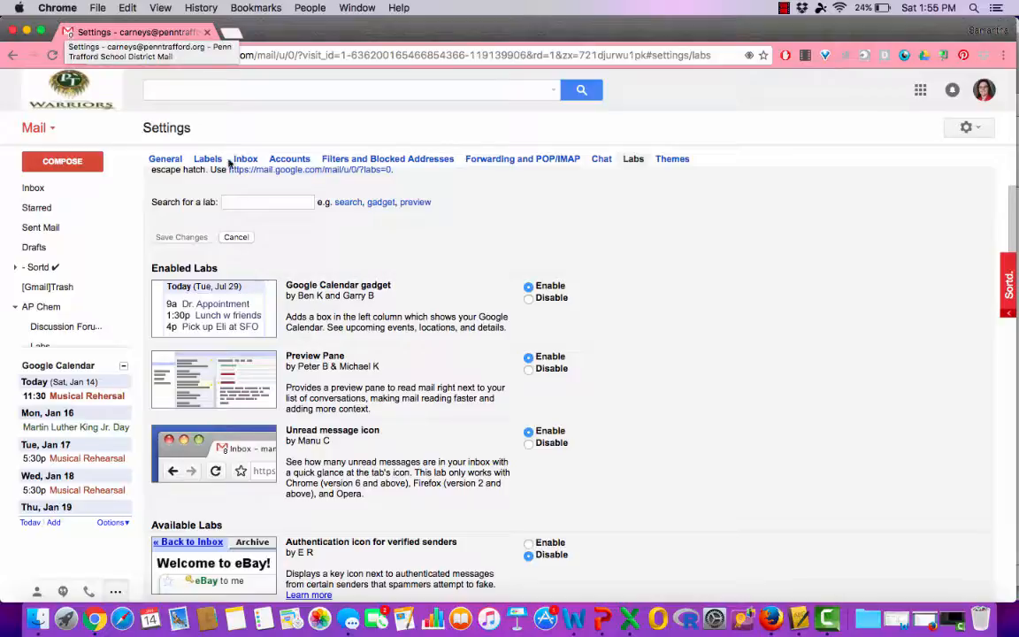
{"action": "scroll", "scroll_direction": "down", "scroll_amount": 3}
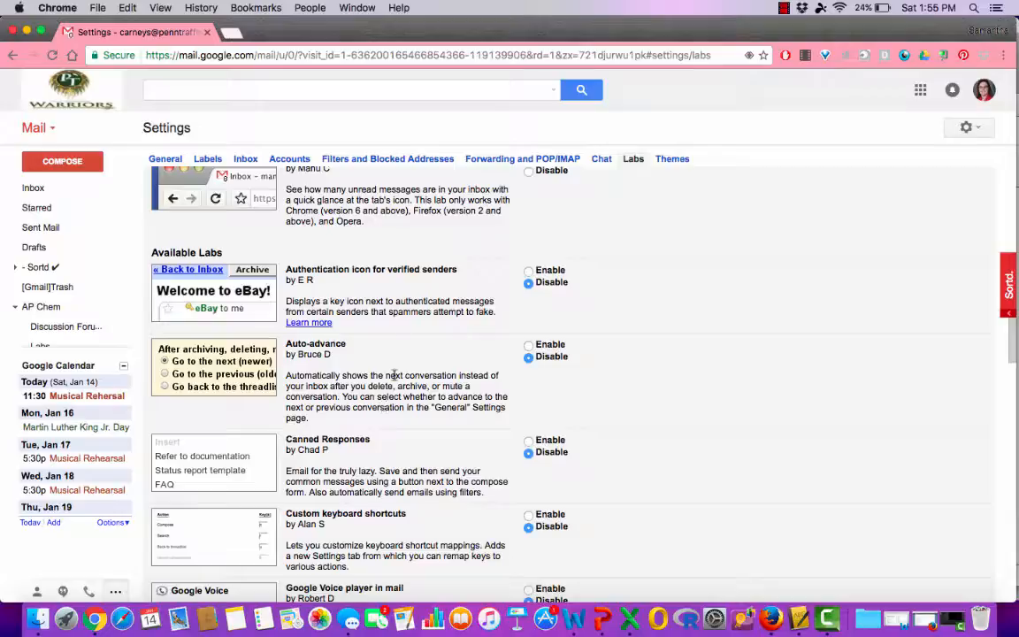
{"action": "scroll", "scroll_direction": "down", "scroll_amount": 3}
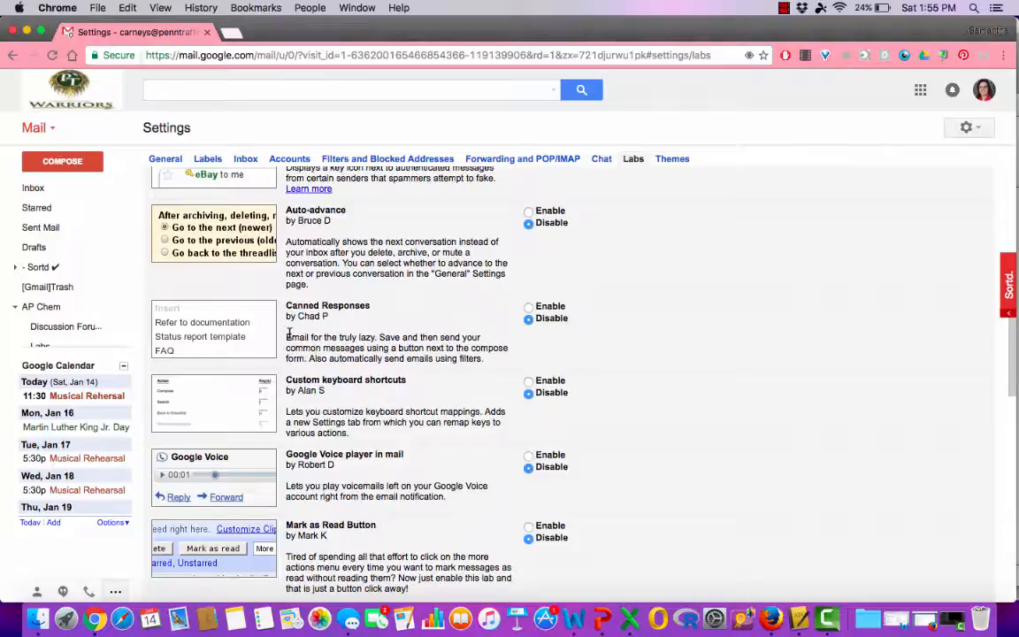
{"action": "mouse_move", "coordinate": [487, 362]}
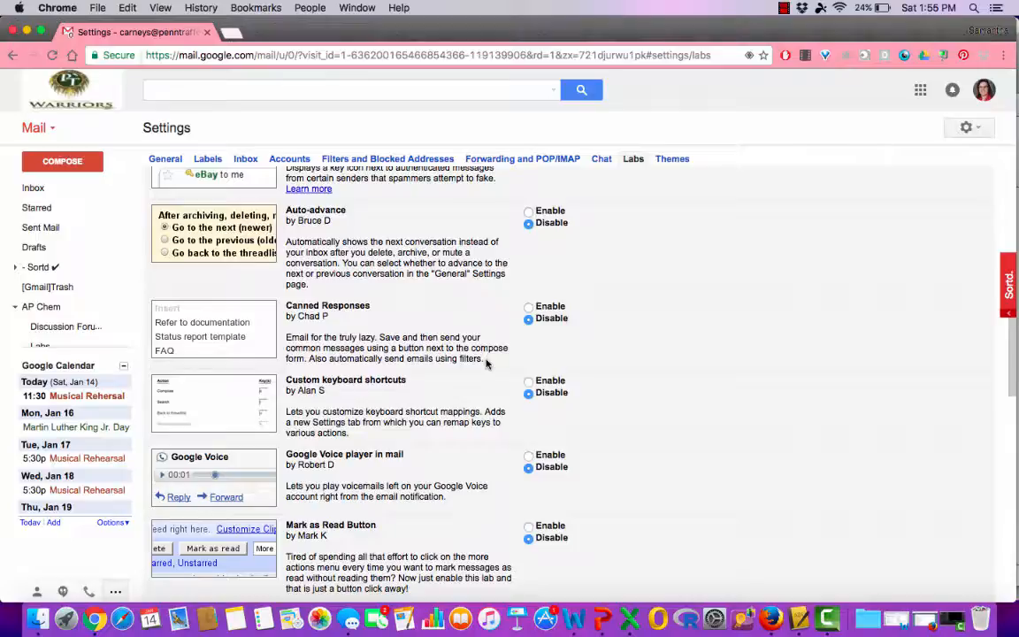
{"action": "scroll", "scroll_direction": "down", "scroll_amount": 3}
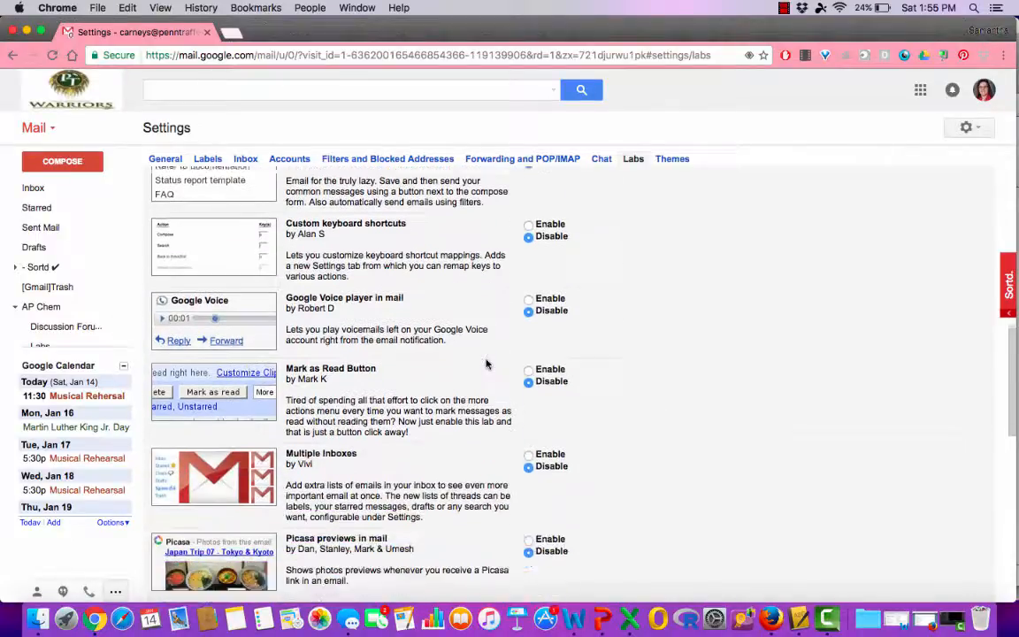
{"action": "scroll", "scroll_direction": "down", "scroll_amount": 3}
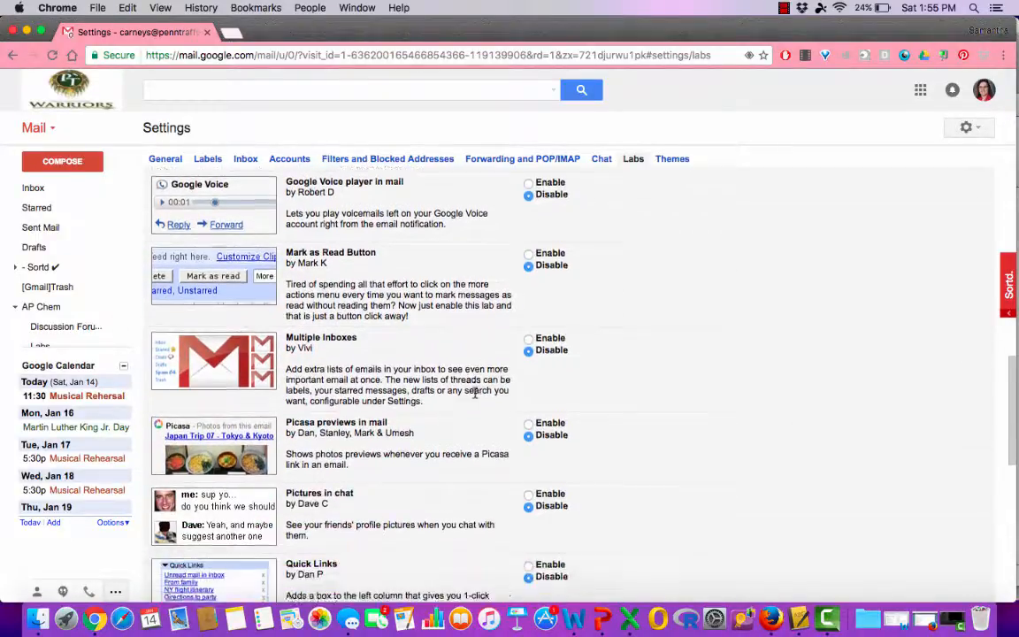
{"action": "scroll", "scroll_direction": "down", "scroll_amount": 3}
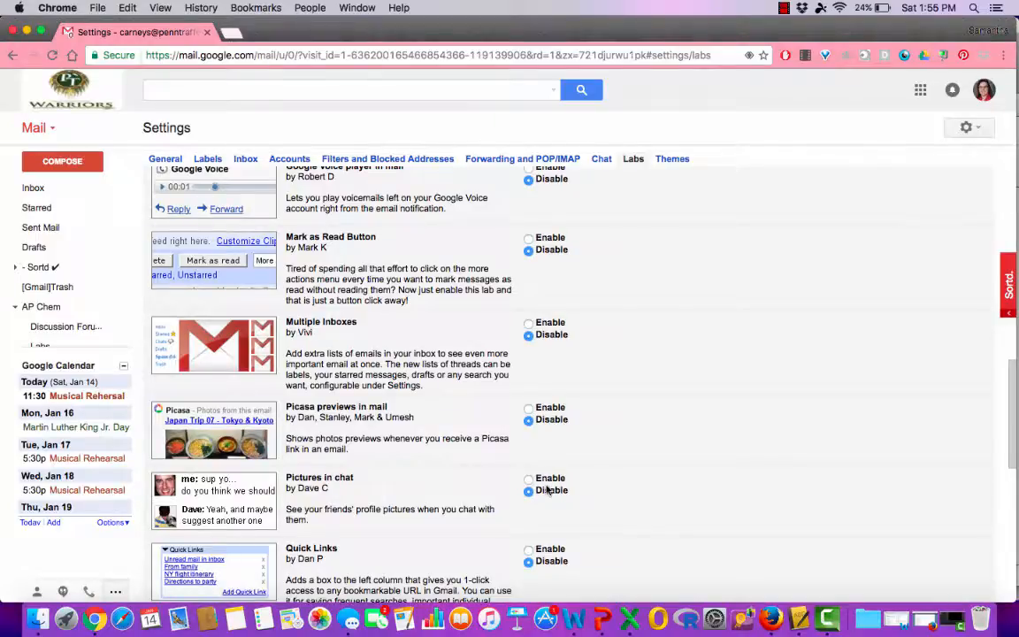
{"action": "scroll", "scroll_direction": "down", "scroll_amount": 3}
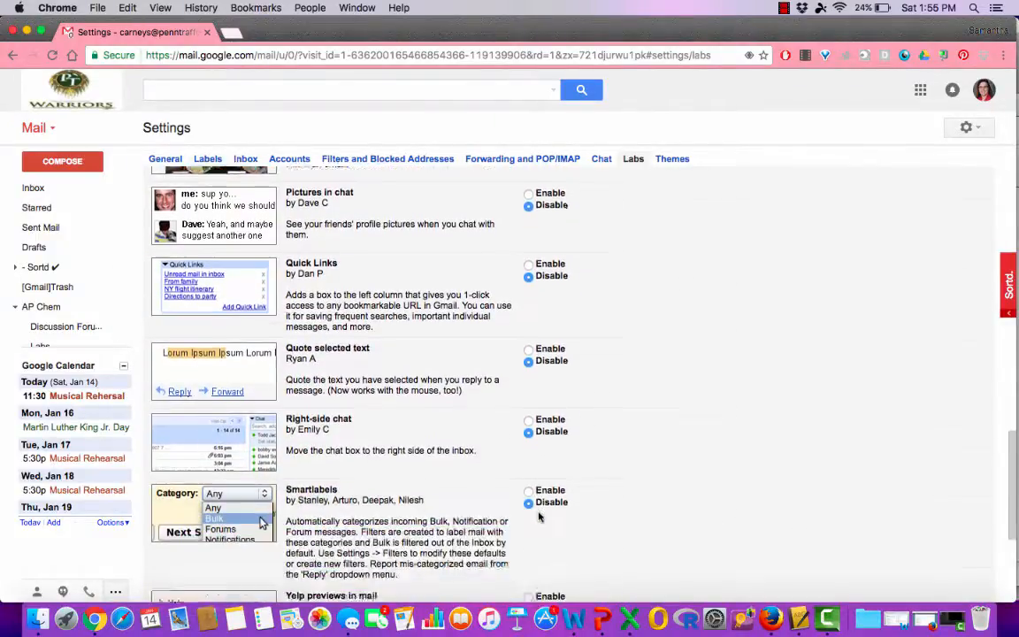
{"action": "scroll", "scroll_direction": "down", "scroll_amount": 3}
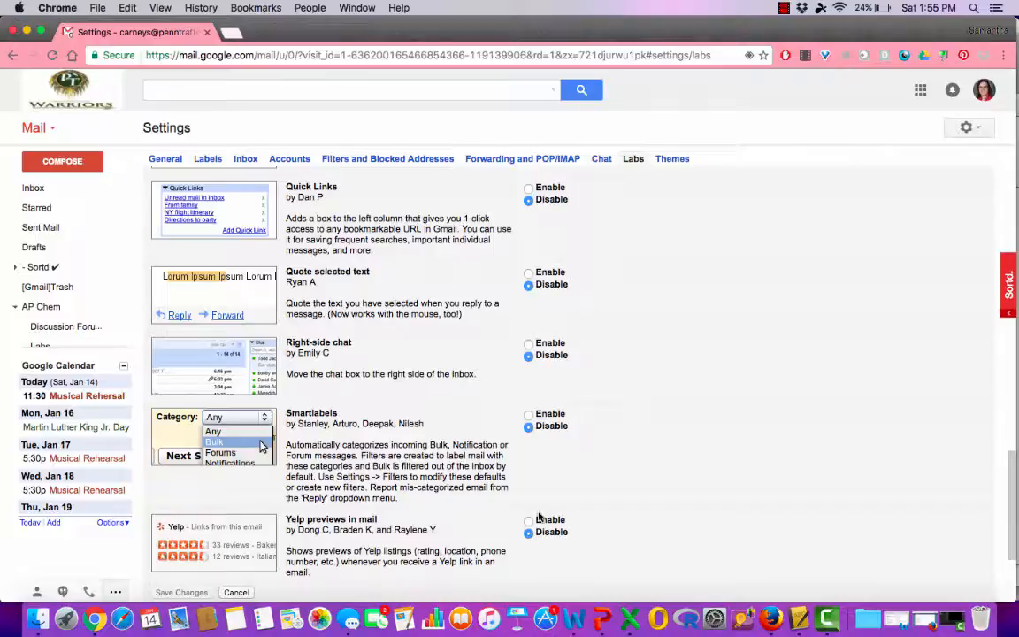
{"action": "mouse_move", "coordinate": [425, 509]}
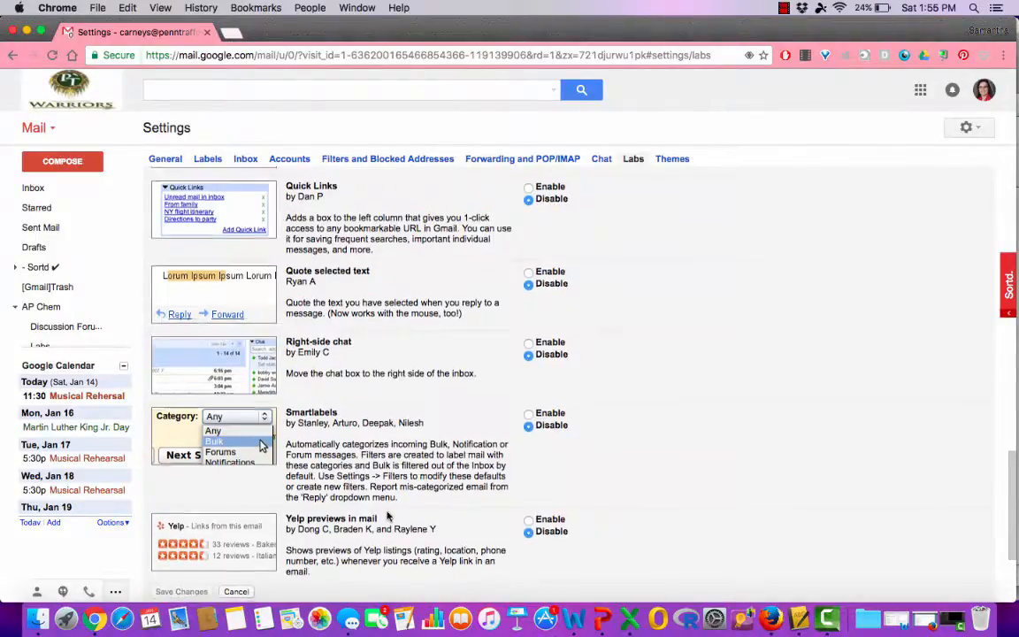
{"action": "scroll", "scroll_direction": "down", "scroll_amount": 3}
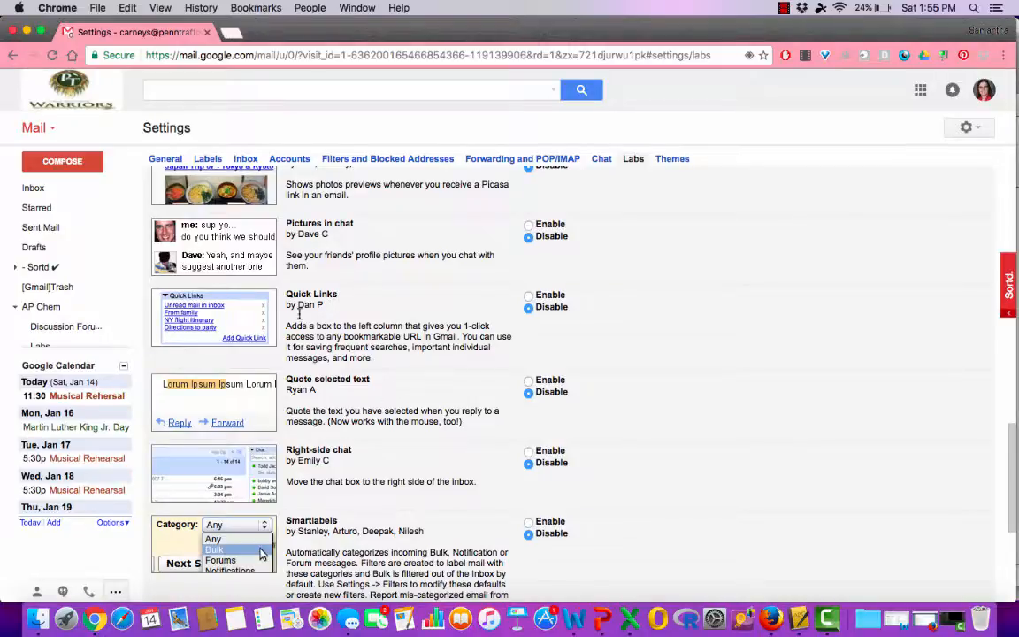